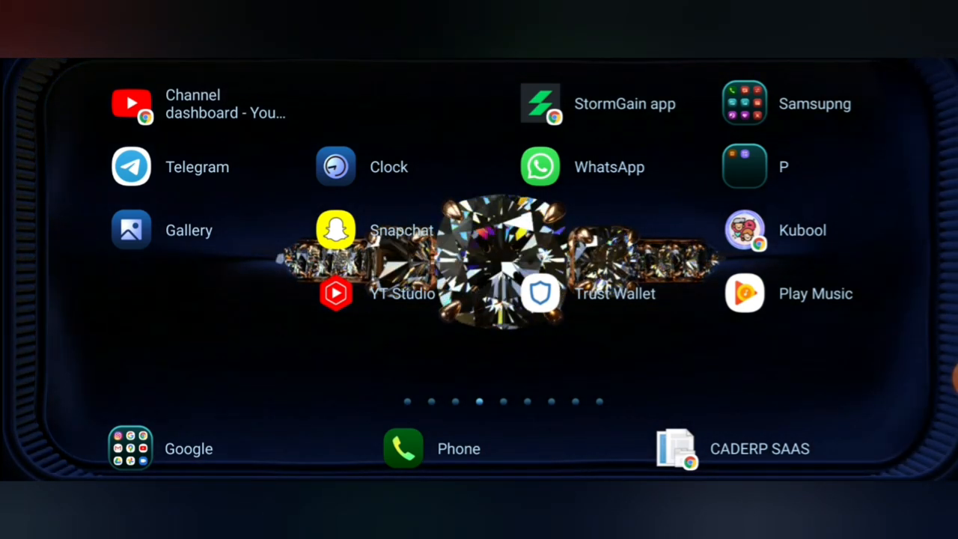
- Launch Trust Wallet from the home screen to view its four multi-coin wallets
click(540, 294)
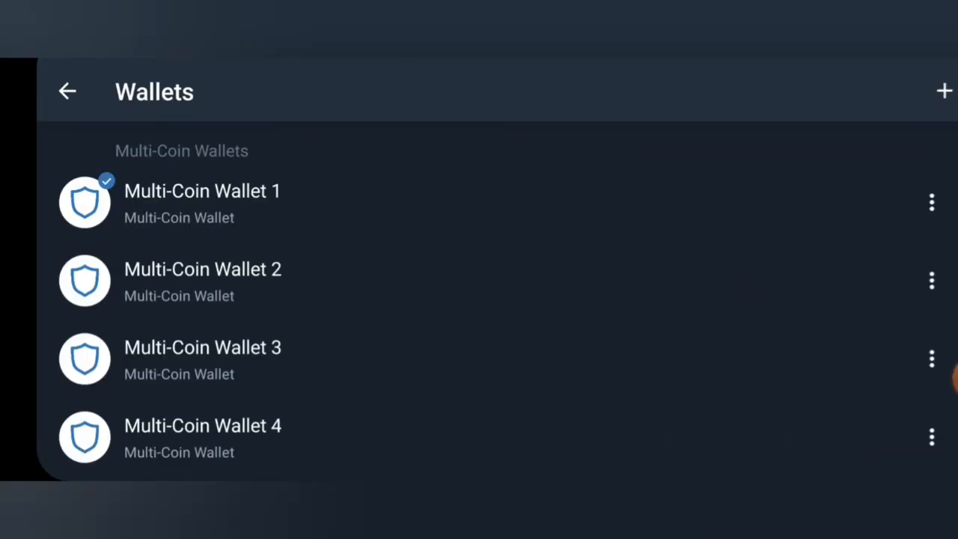
- Select Multi-Coin Wallet 2, then switch back to the tron.ac home page in Chrome
click(203, 280)
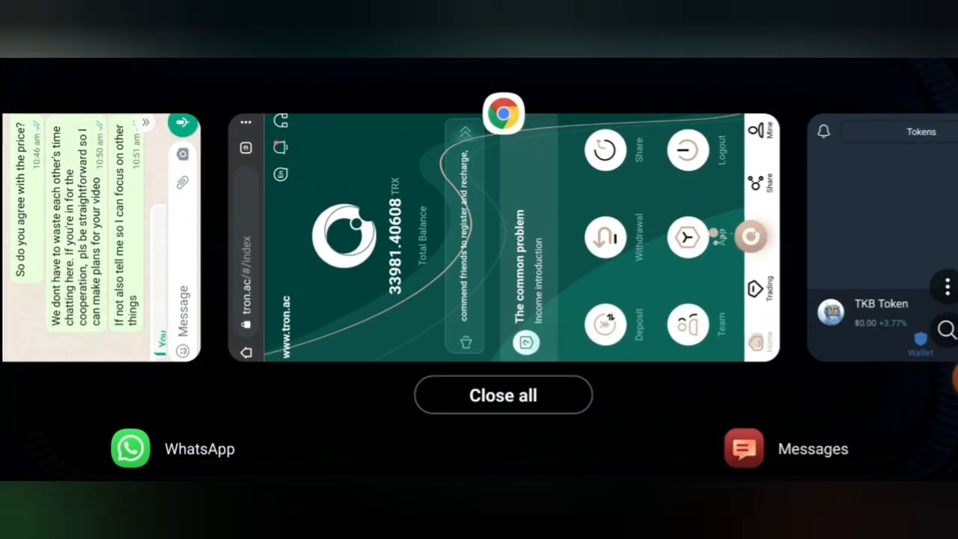
click(503, 236)
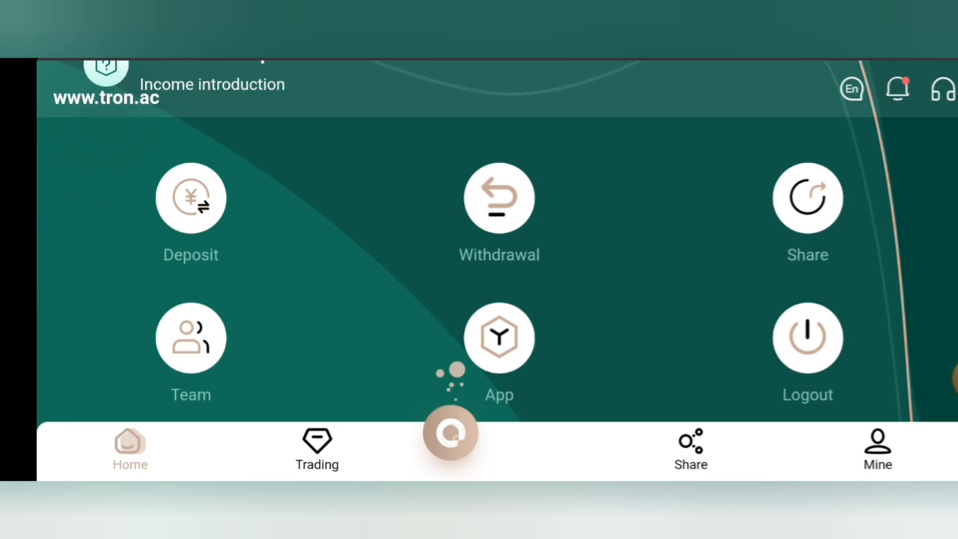
- Open tron.ac's Deposit page to reveal the QR code and TRX deposit address
click(190, 199)
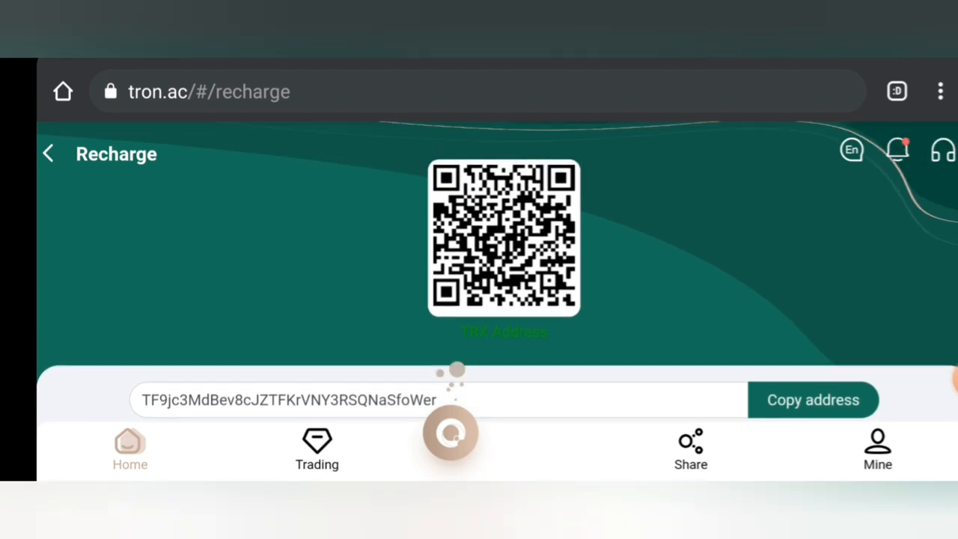
scroll(up, 3)
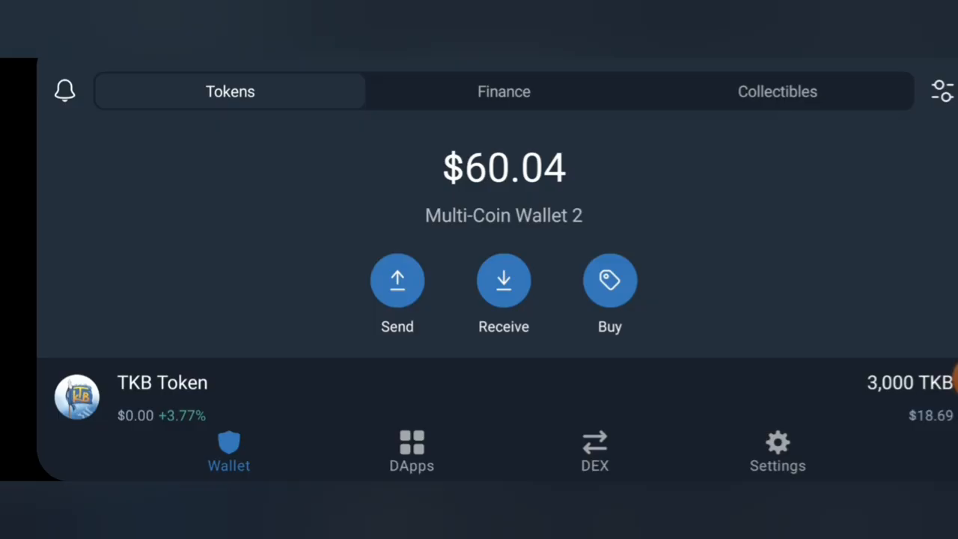
- Send 100 TRX from Multi-Coin Wallet 2 to the deposit address and confirm
scroll(down, 3)
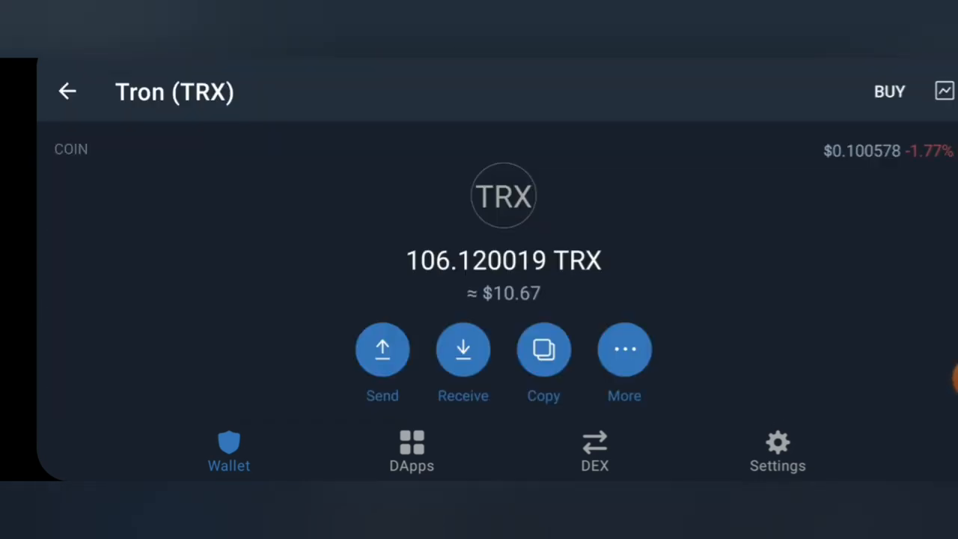
scroll(up, 3)
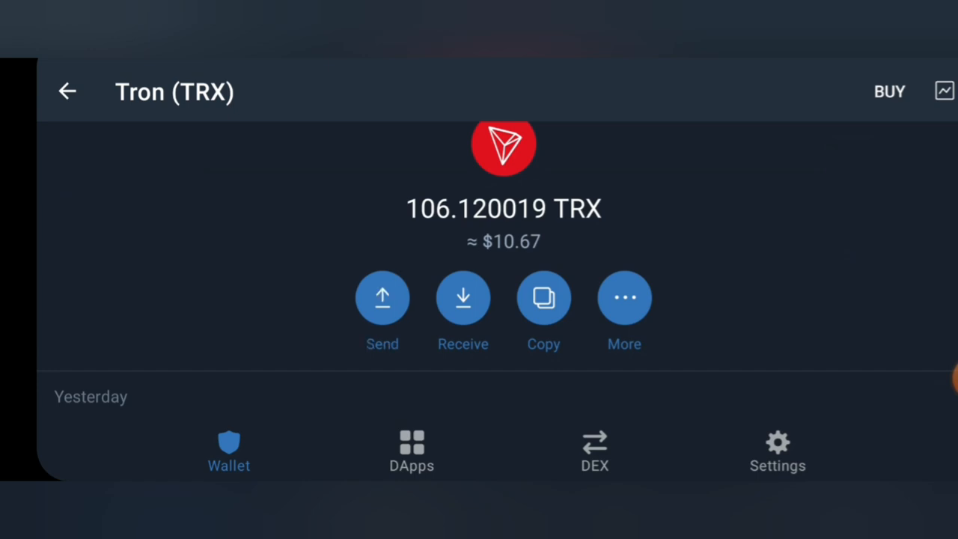
click(383, 297)
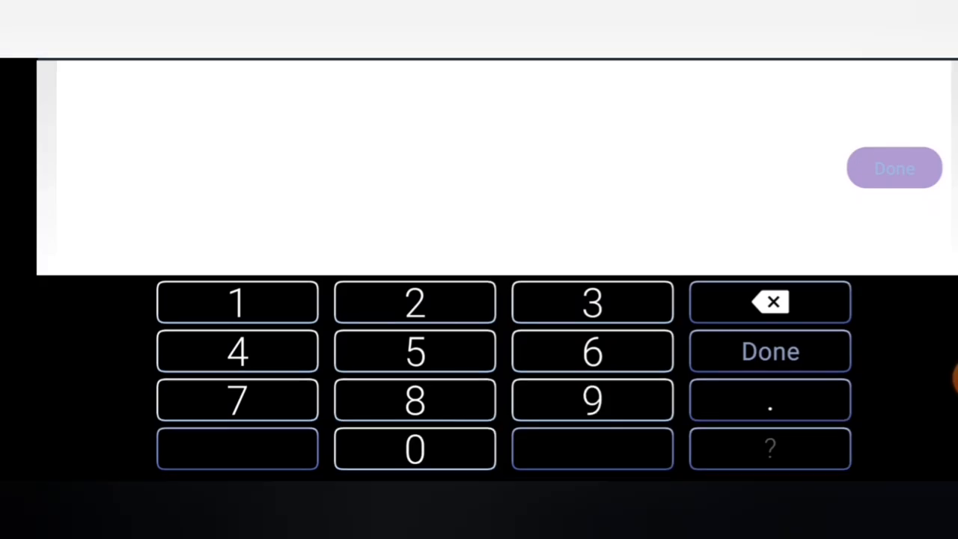
click(236, 301)
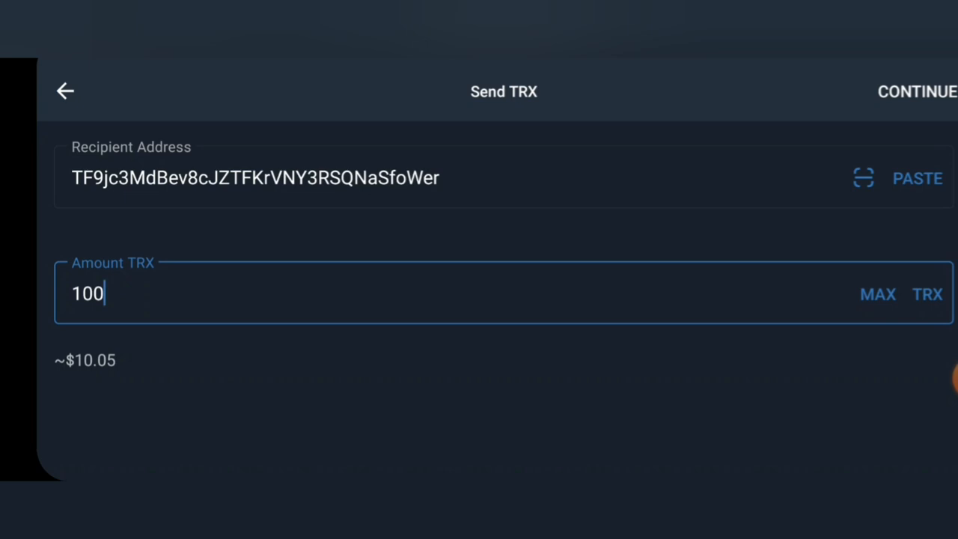
click(917, 91)
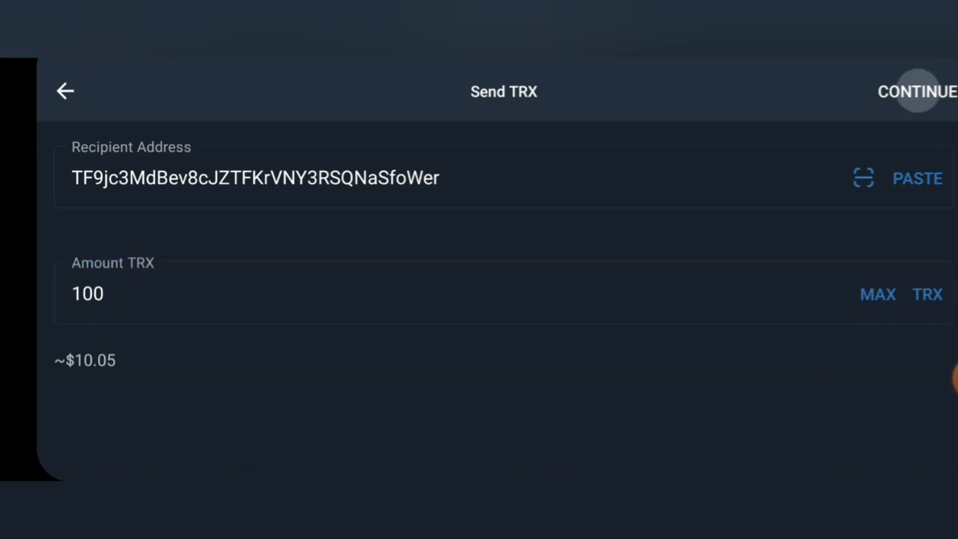
click(917, 91)
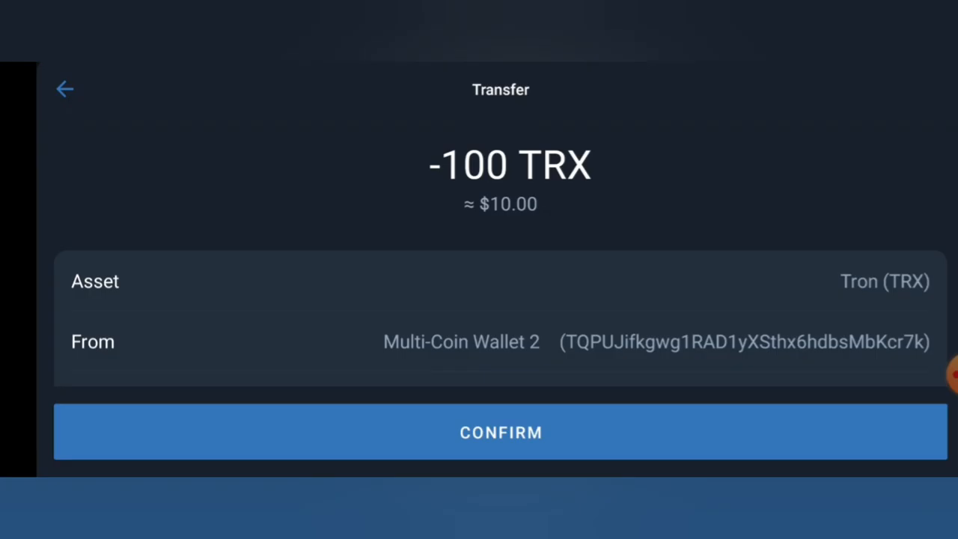
click(501, 432)
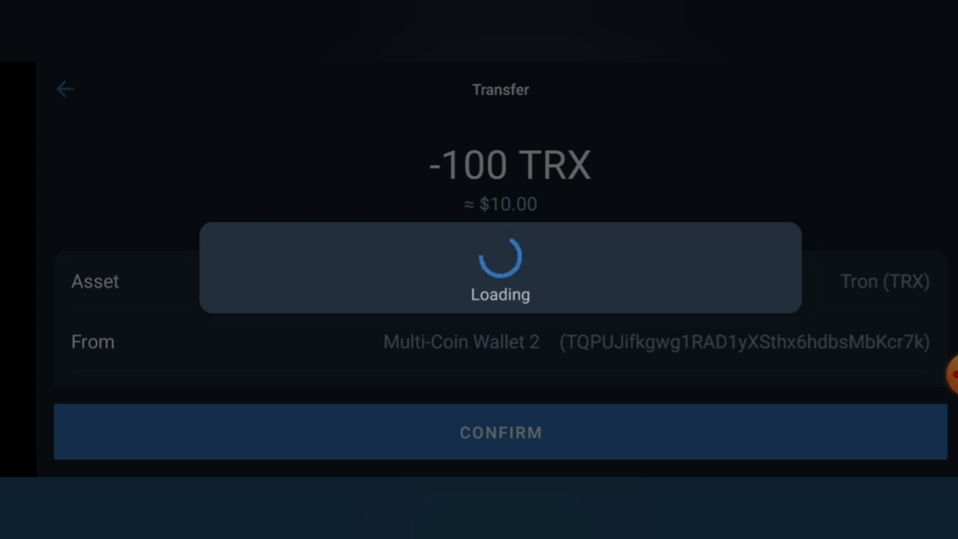
click(500, 432)
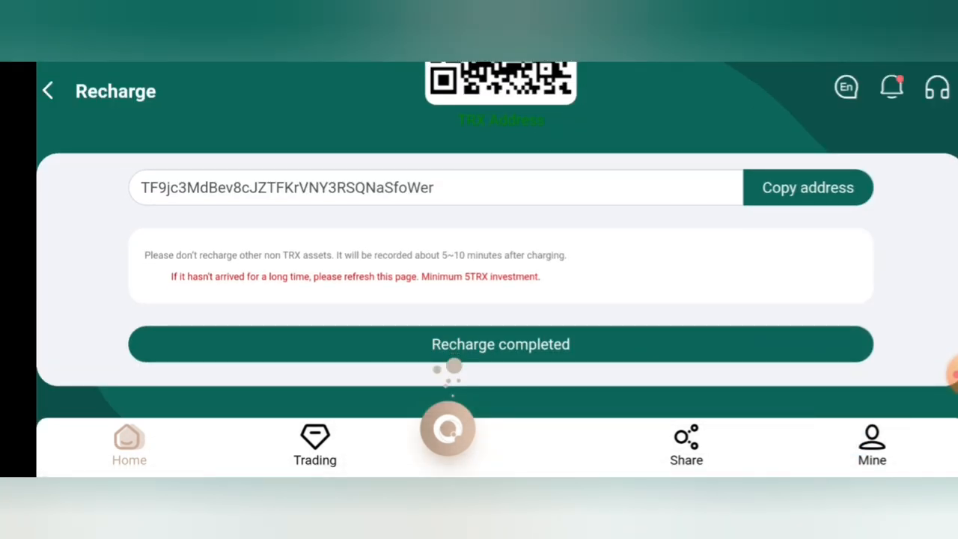
- Mark the recharge as completed and return to the tron.ac home page
click(500, 343)
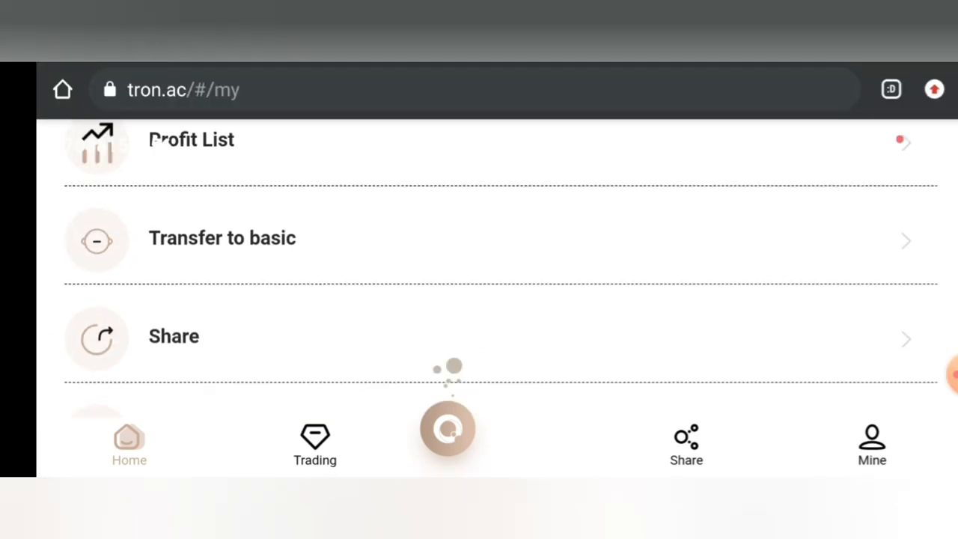
click(128, 444)
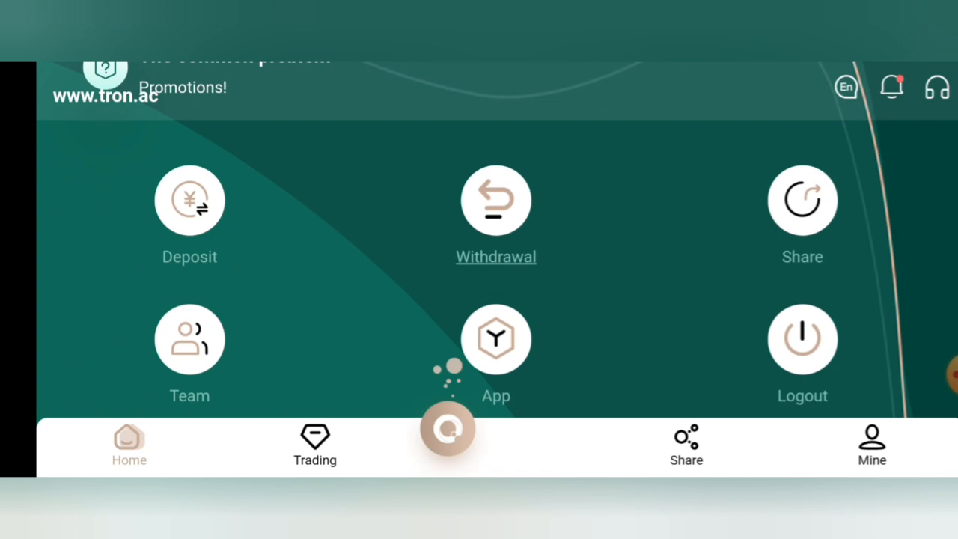
- Open the withdrawal form and choose Basic account as the withdrawal source
click(496, 200)
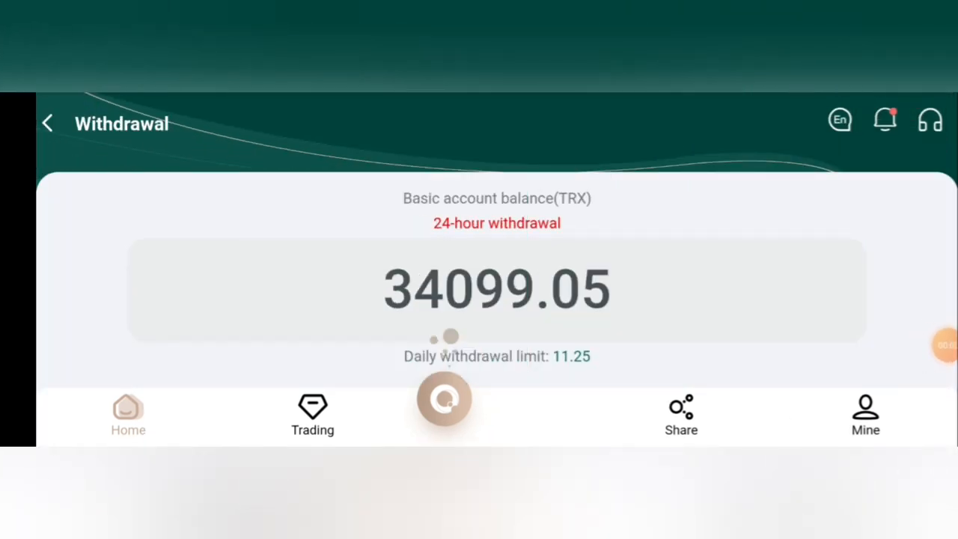
scroll(down, 3)
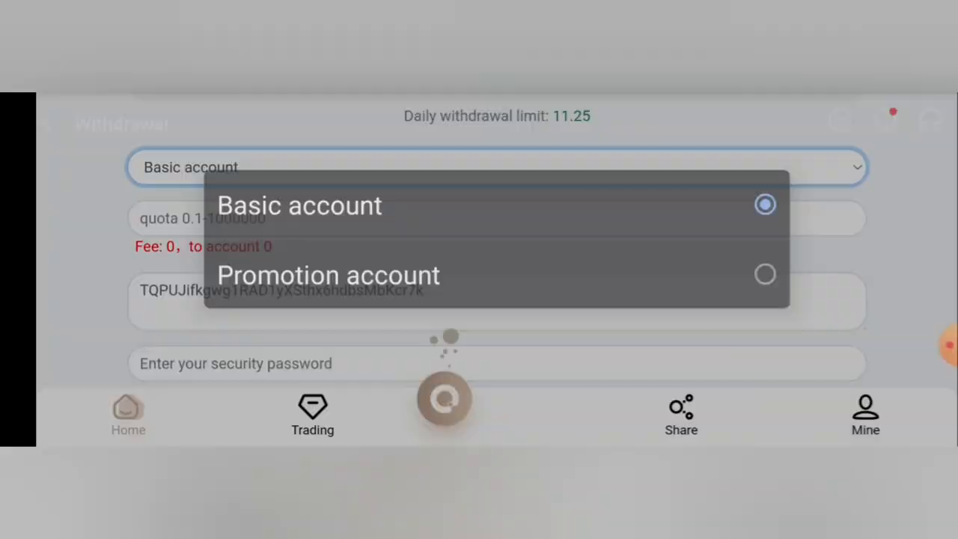
click(300, 205)
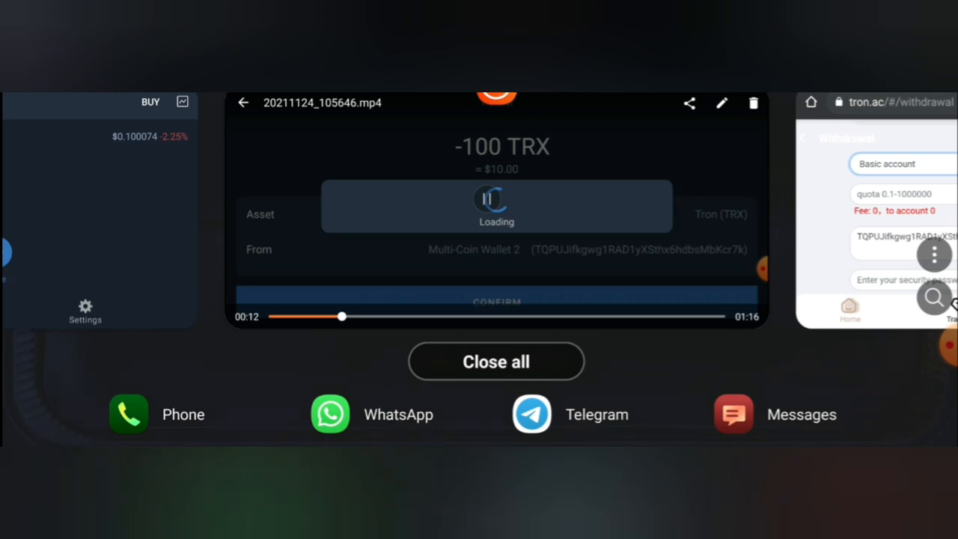
- Reopen the tron.ac withdrawal page from Recents and continue with the saved account
click(875, 217)
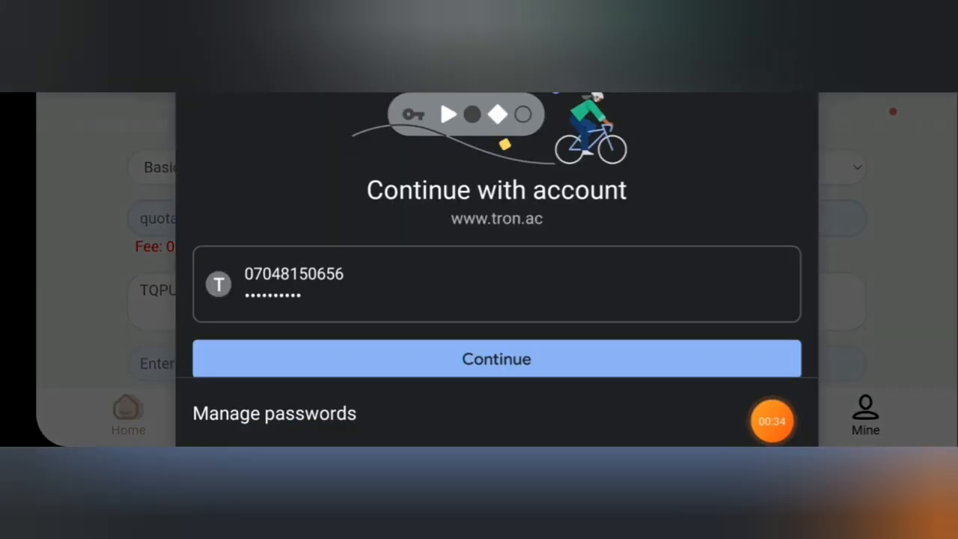
click(496, 358)
text(11)
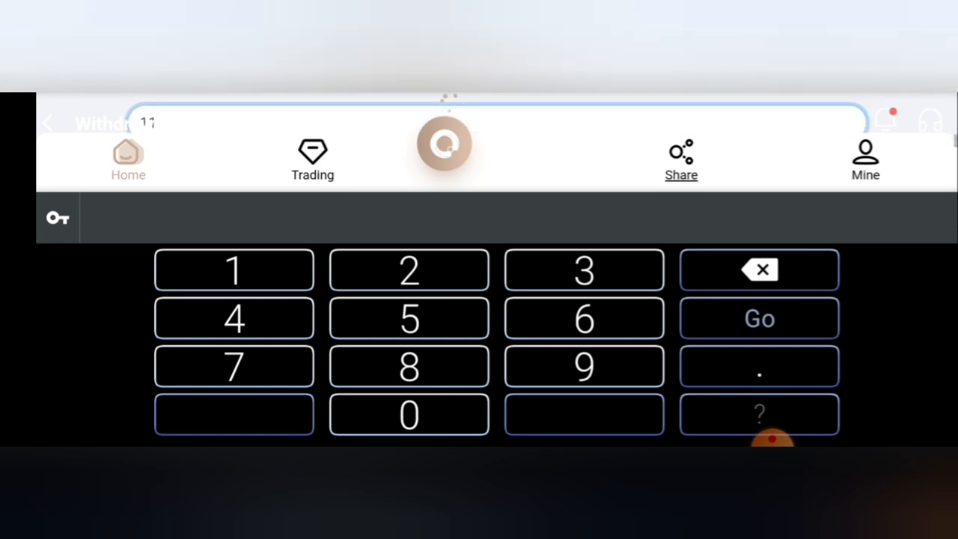
click(759, 367)
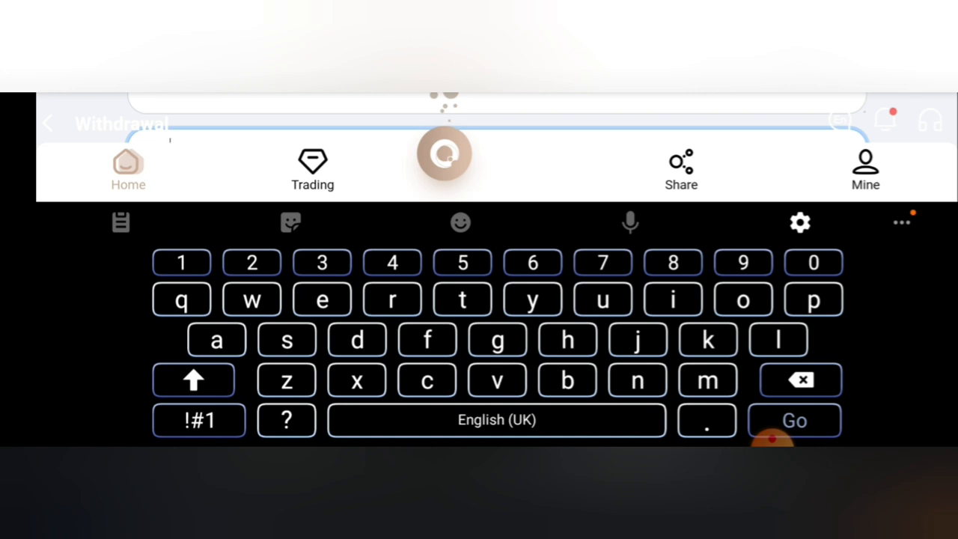
text(TQPUJifkgwg1RAD1yXSthx6hdbsMbKcr7k)
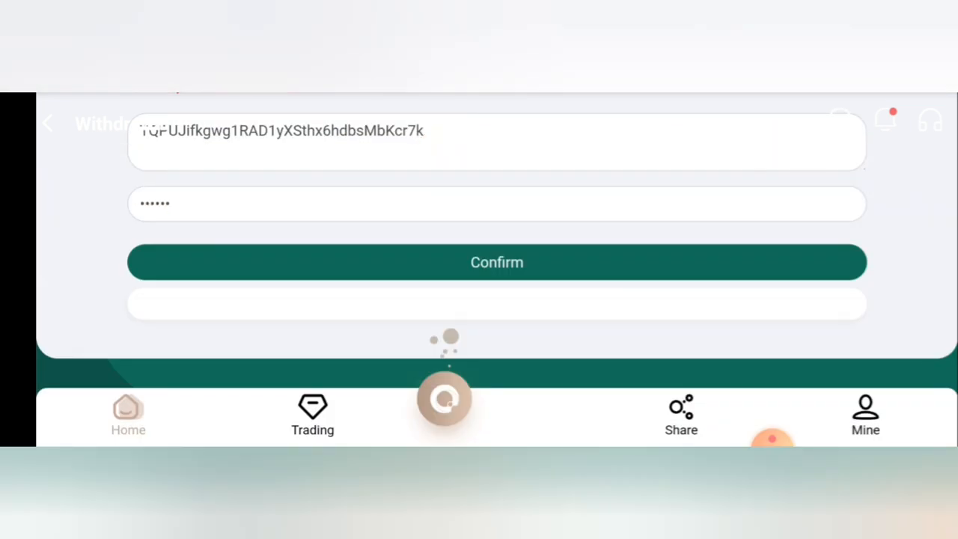
- Confirm the 11.25 TRX withdrawal with zero fee
scroll(up, 3)
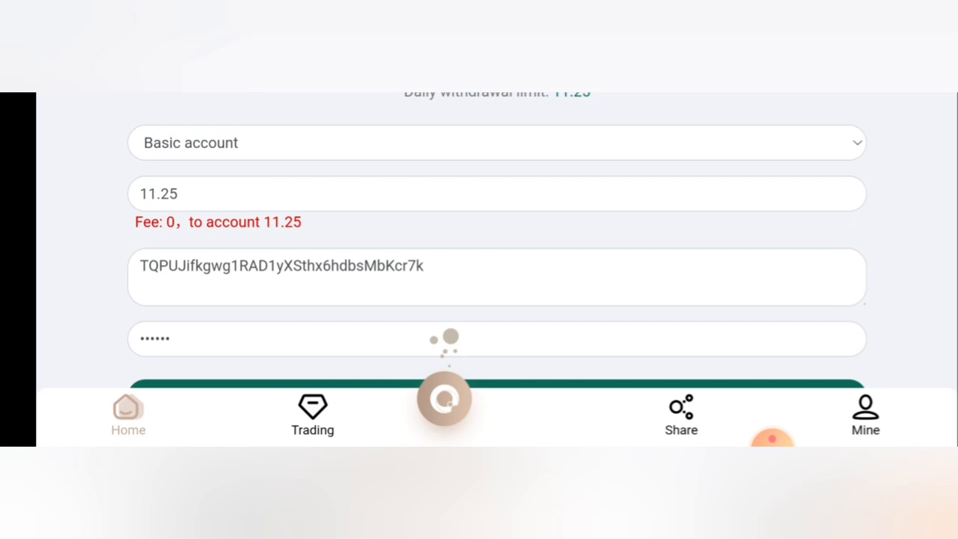
scroll(up, 3)
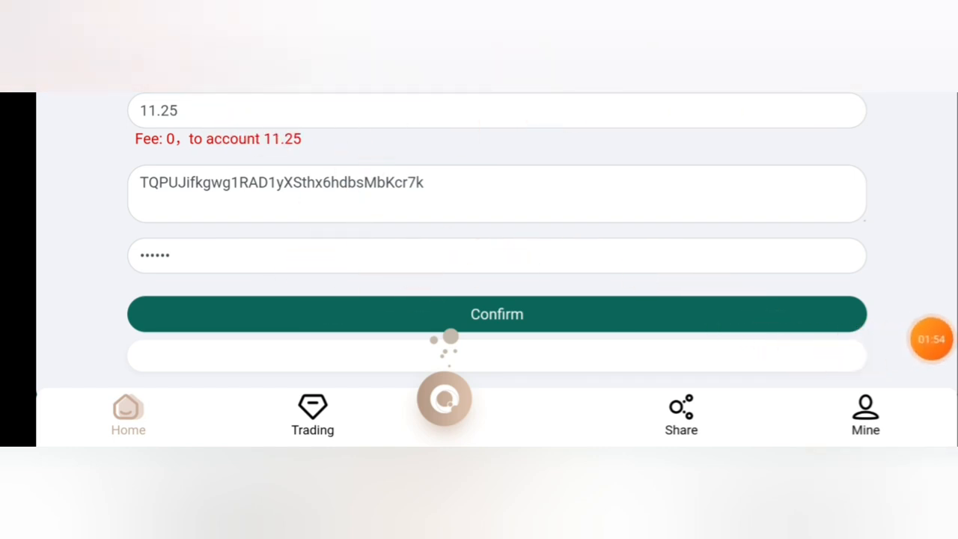
click(497, 313)
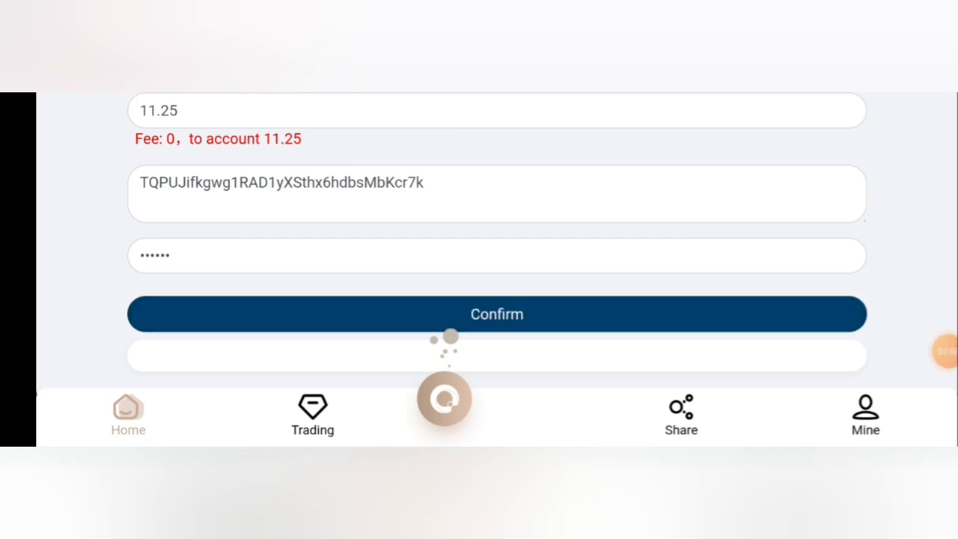
click(497, 313)
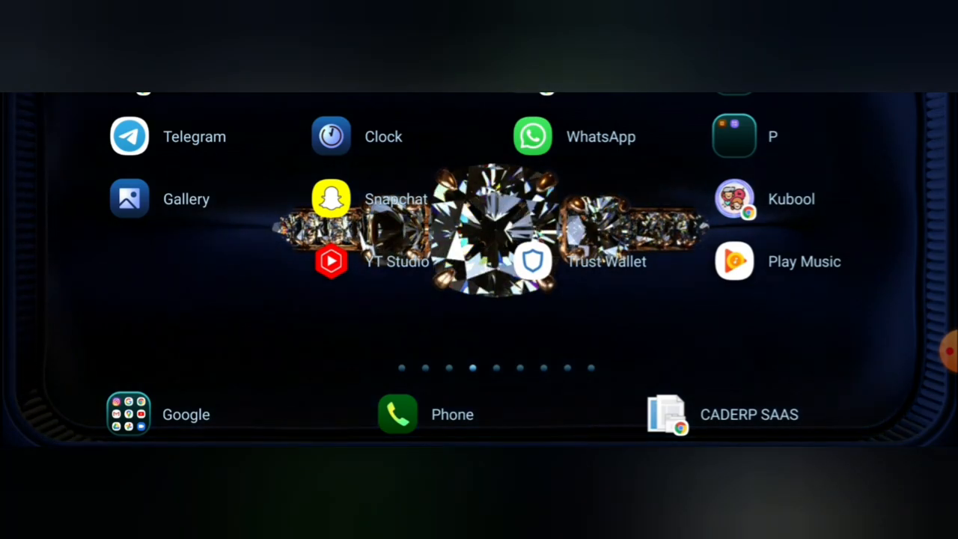
- Swipe the home screen to return to Chrome's tron.ac withdrawal page
scroll(down, 3)
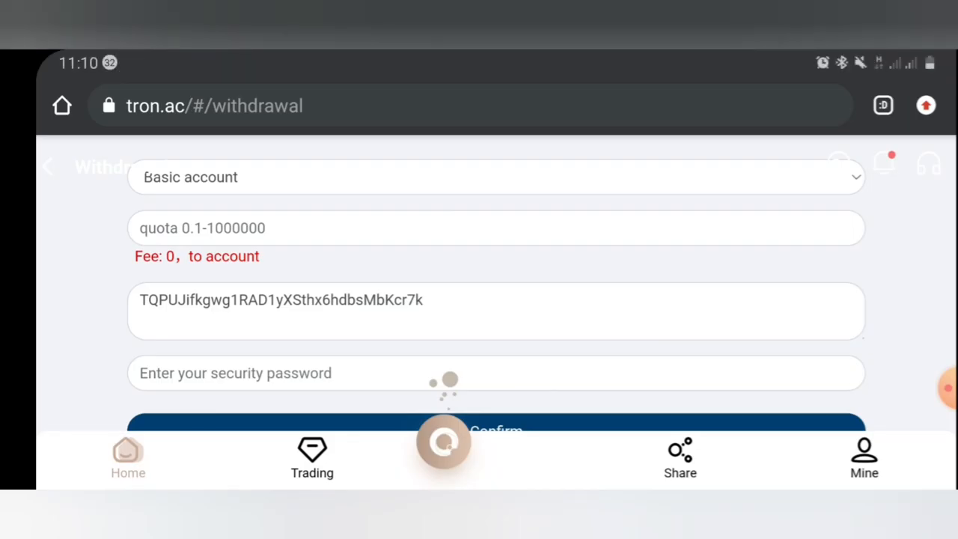
- Open tron.ac's Share page, decline saving the password, and copy the referral link
click(680, 458)
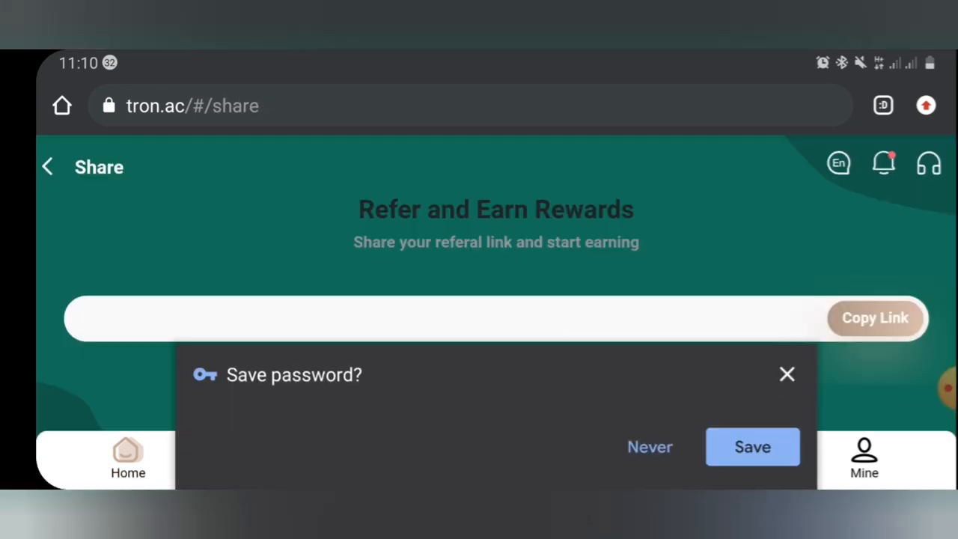
click(787, 374)
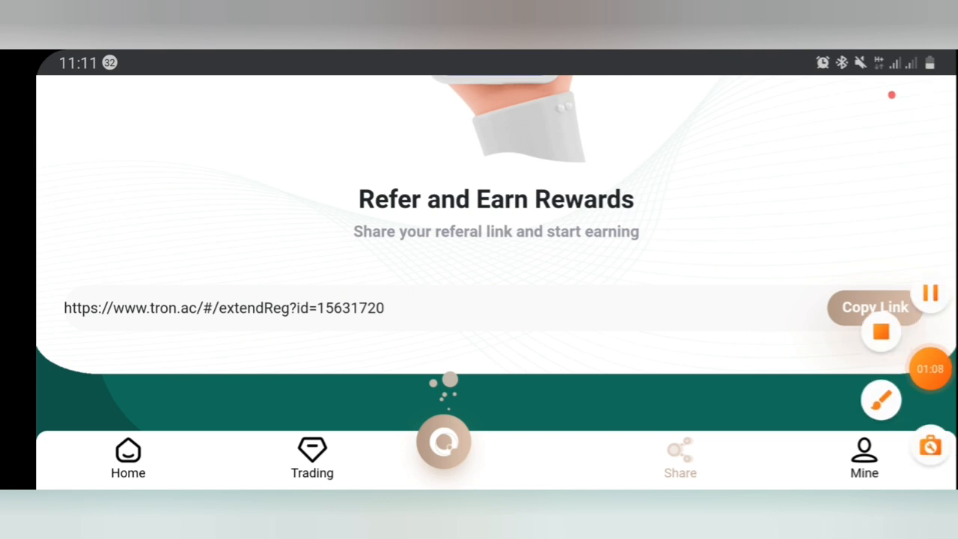
click(874, 307)
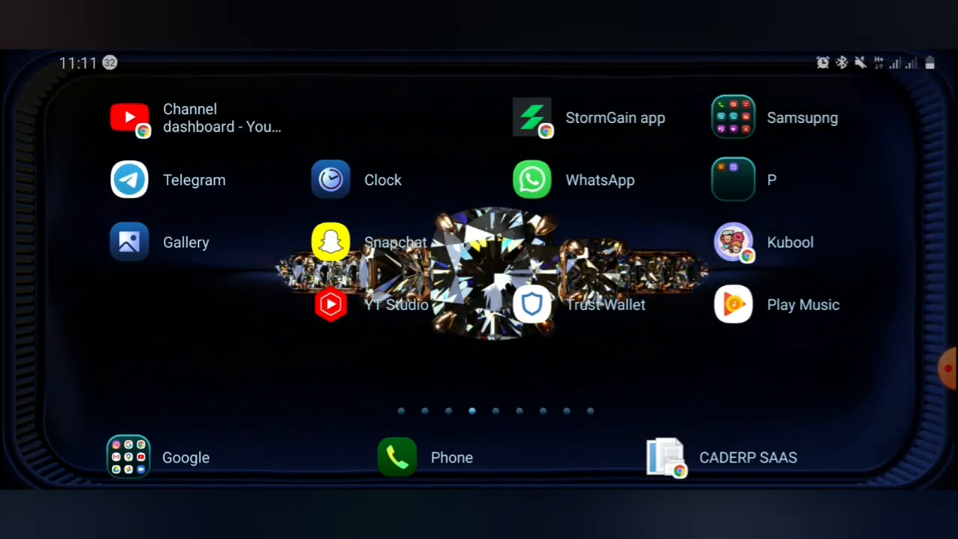
click(129, 180)
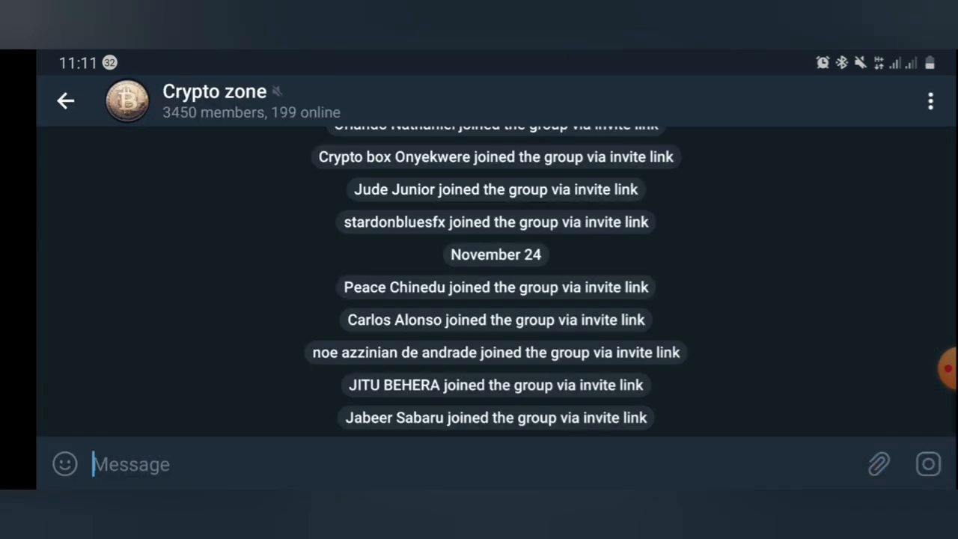
text(https://www.tron.ac/#/extendReg?id=15631720)
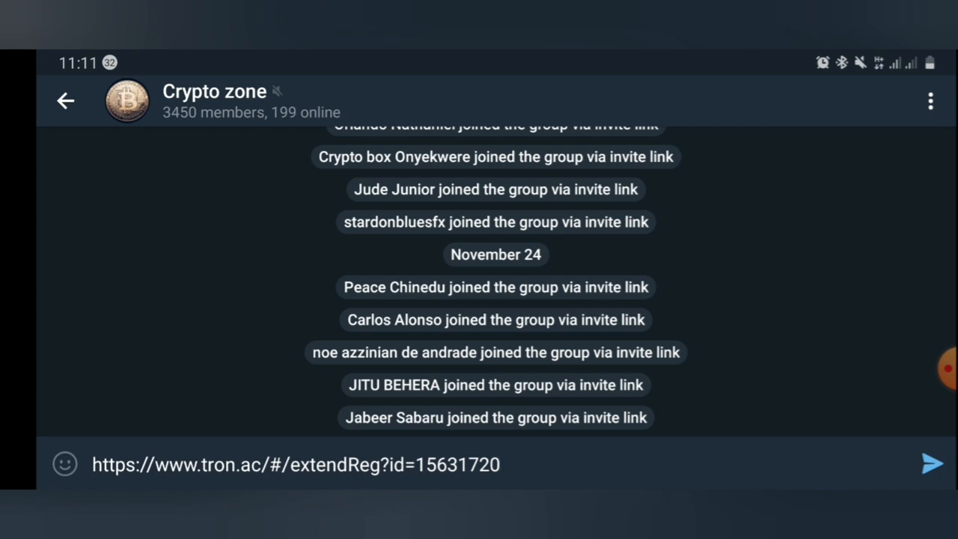
click(930, 463)
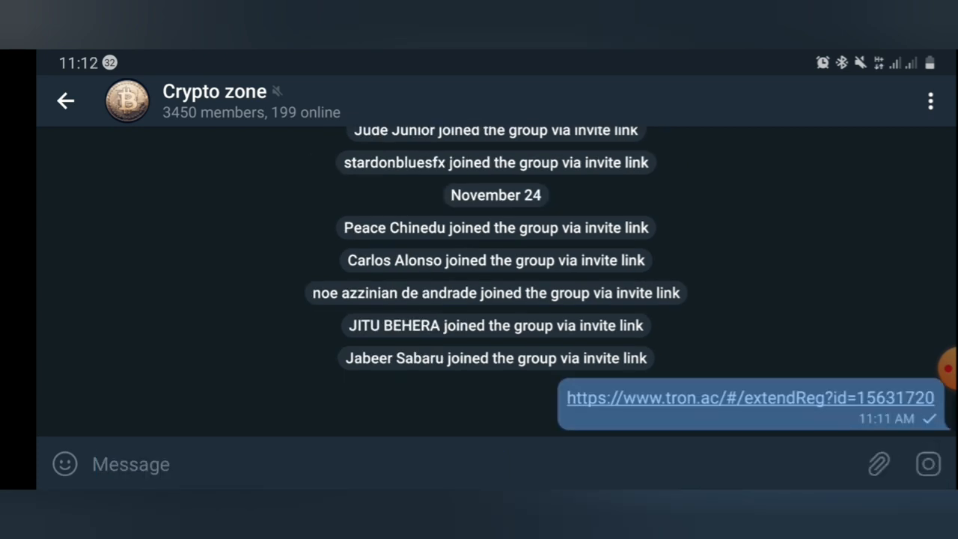